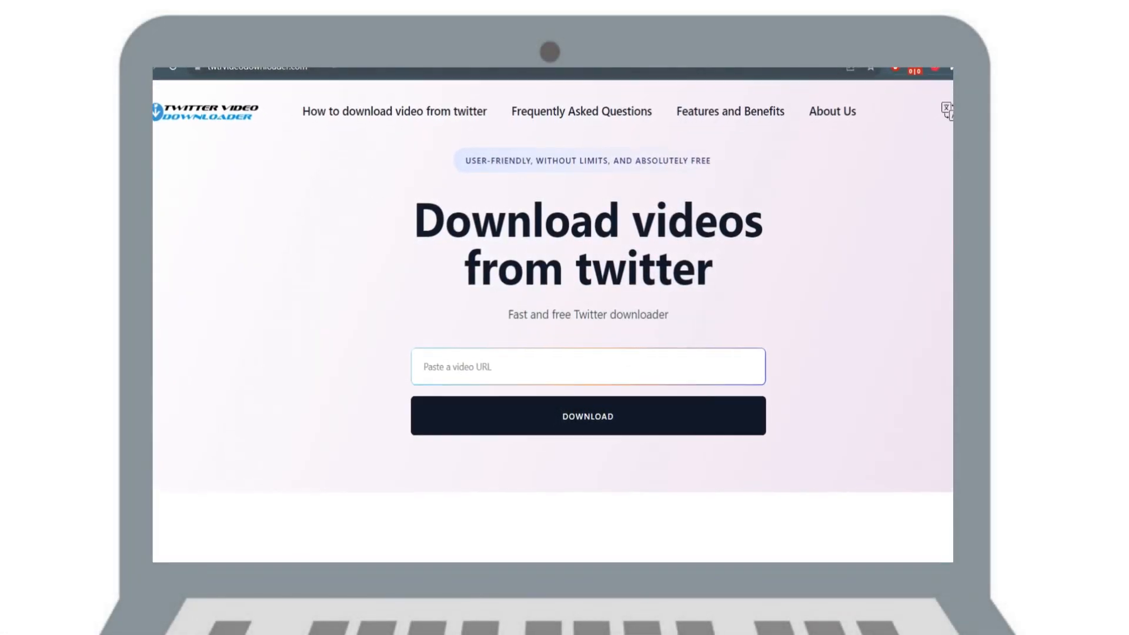
Step: Copy the link to the paper-frame art video post from its share menu on Twitter (X)
{"action": "left_click", "coordinate": [374, 90]}
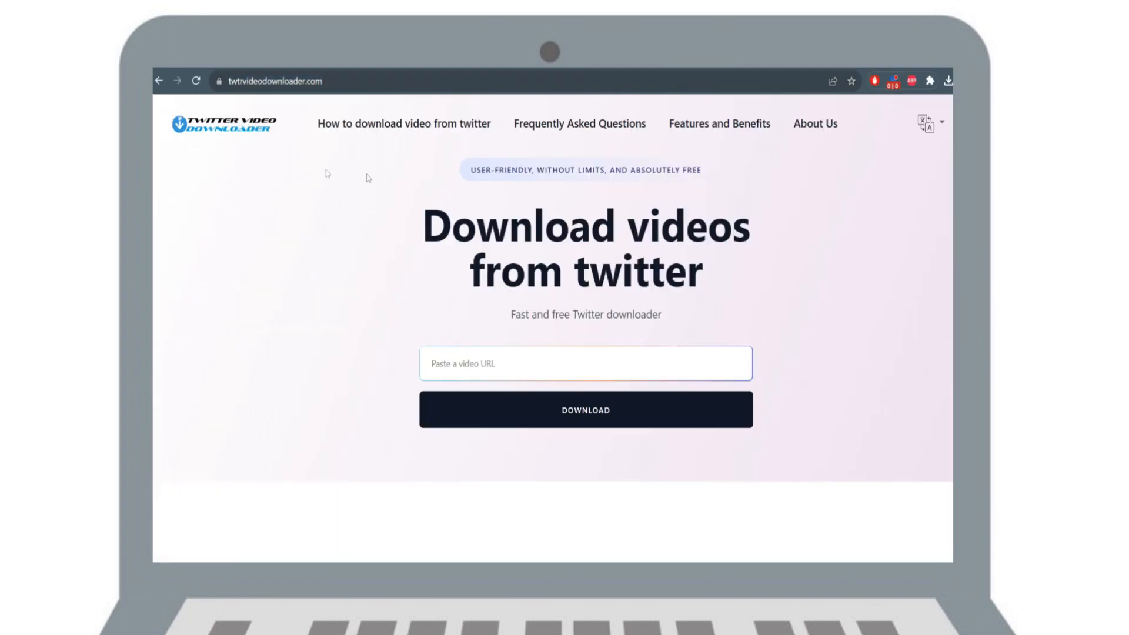
{"action": "mouse_move", "coordinate": [733, 281]}
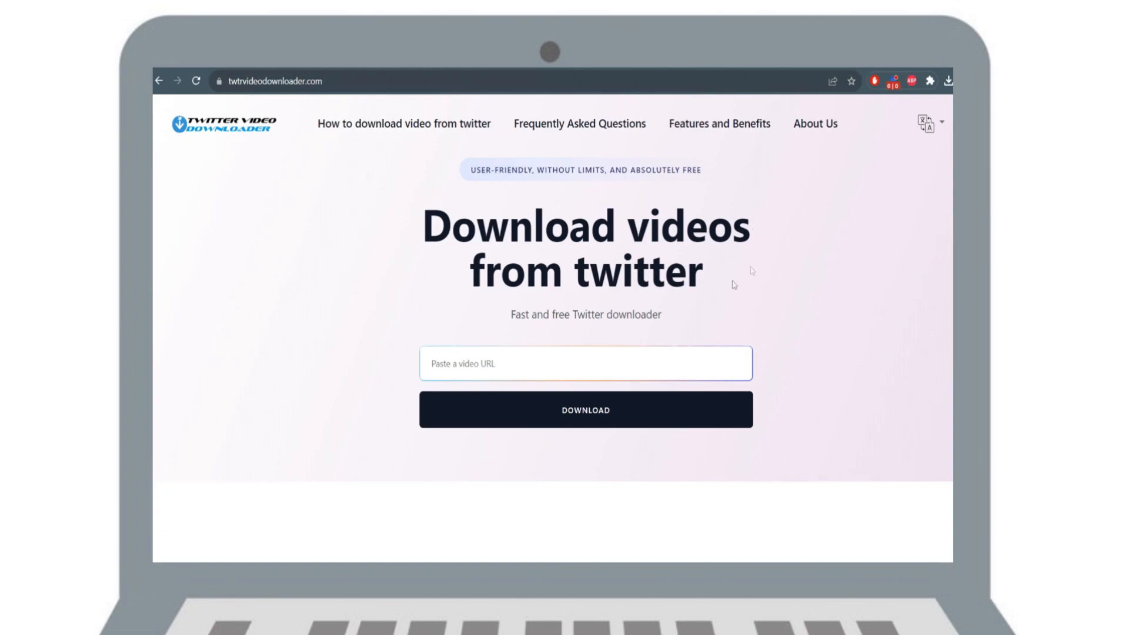
{"action": "mouse_move", "coordinate": [405, 362]}
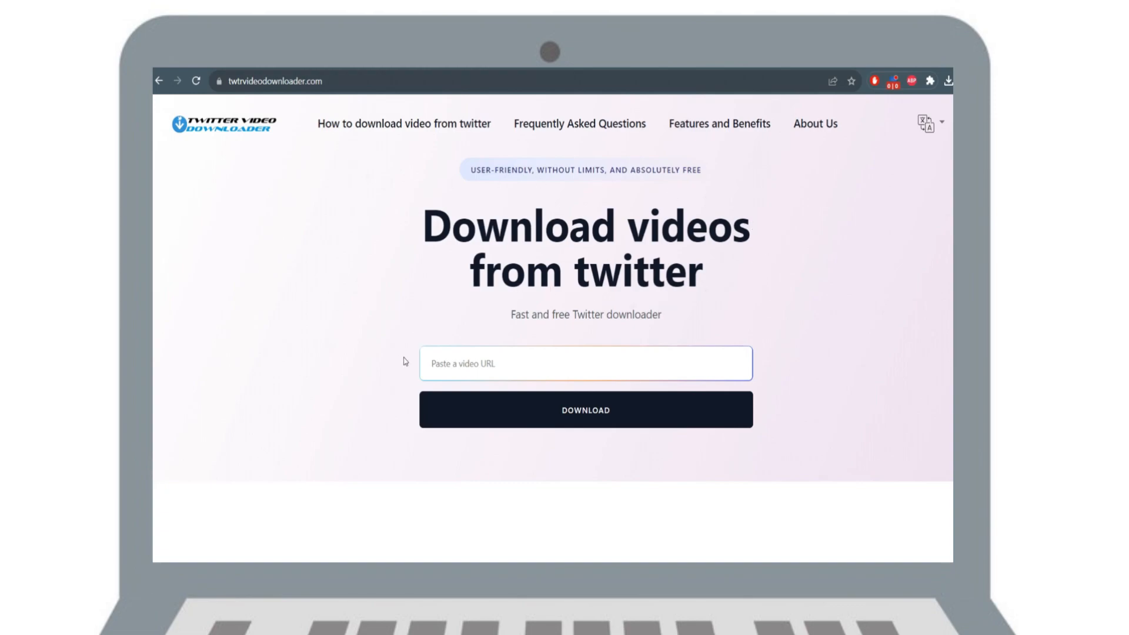
{"action": "left_click", "coordinate": [270, 81]}
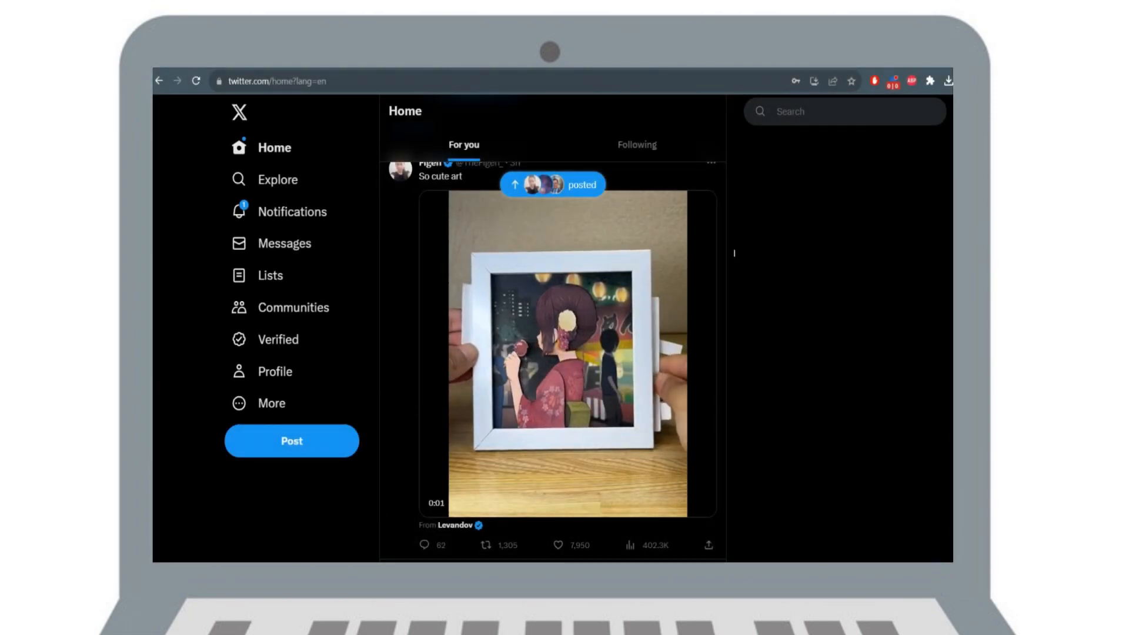
{"action": "scroll", "scroll_direction": "down", "scroll_amount": 3}
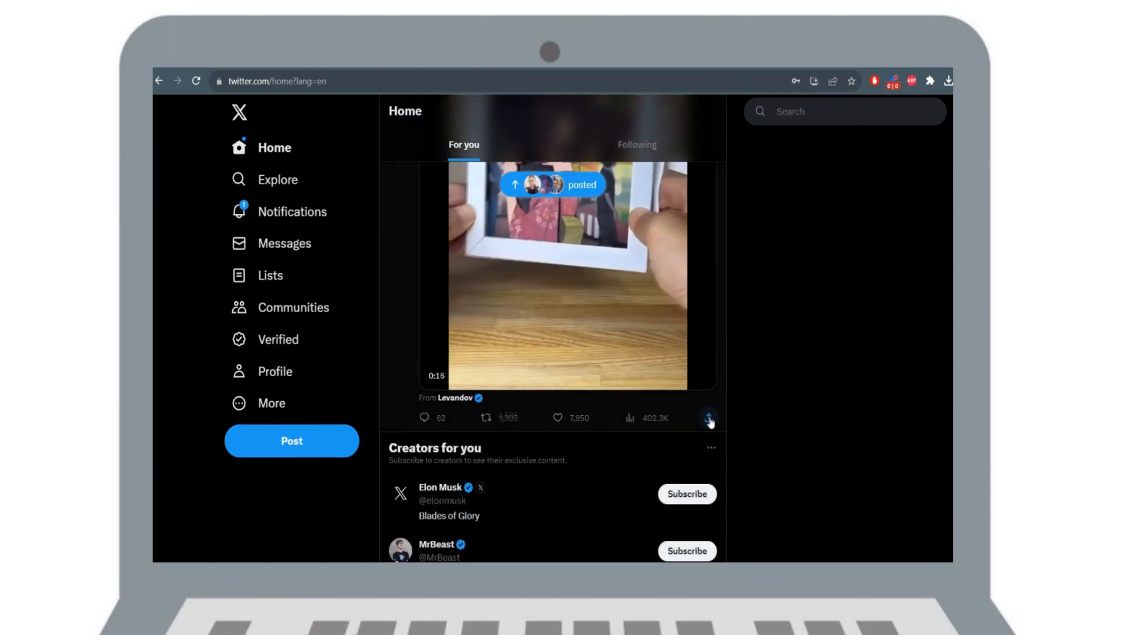
{"action": "left_click", "coordinate": [708, 417]}
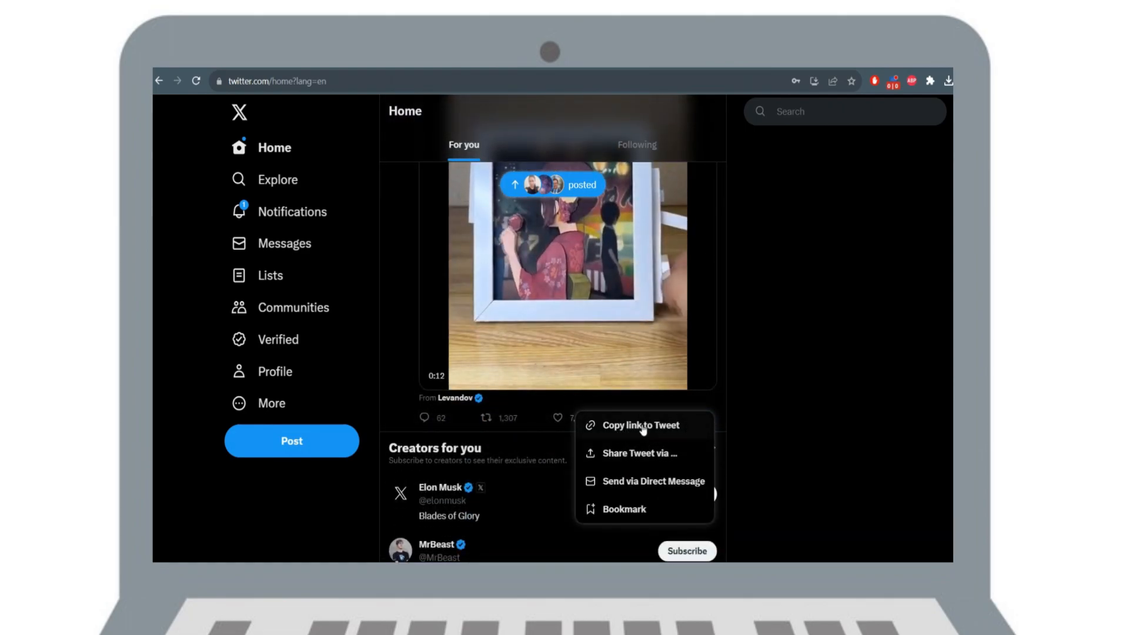
{"action": "left_click", "coordinate": [641, 425]}
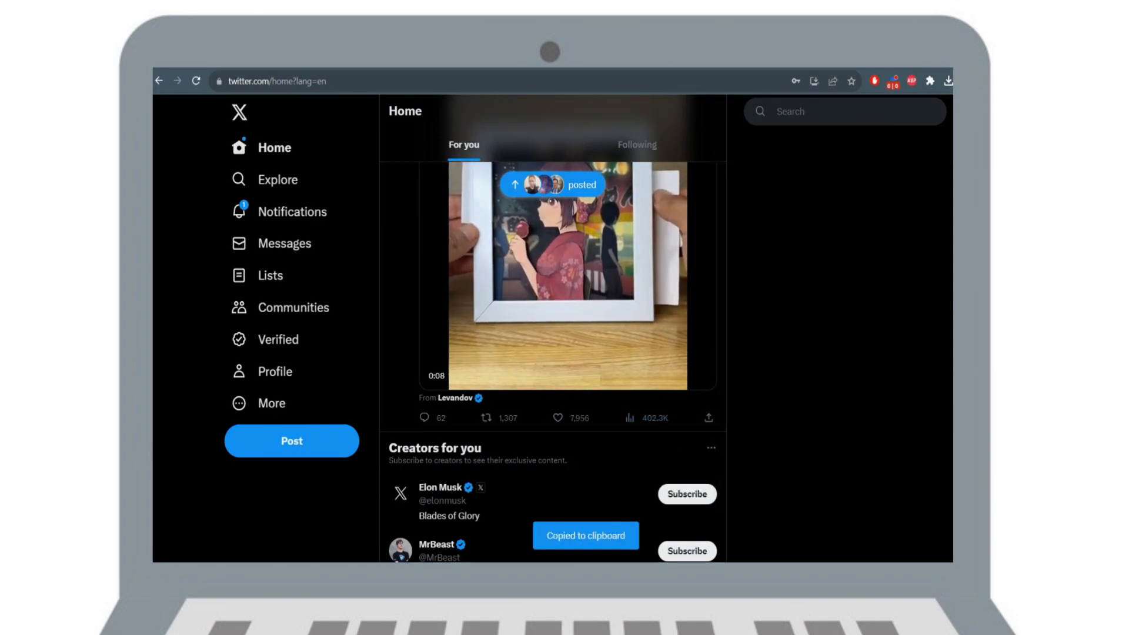
Step: Paste the post link into the downloader's video link field and fetch the MP4 options
{"action": "right_click", "coordinate": [586, 363]}
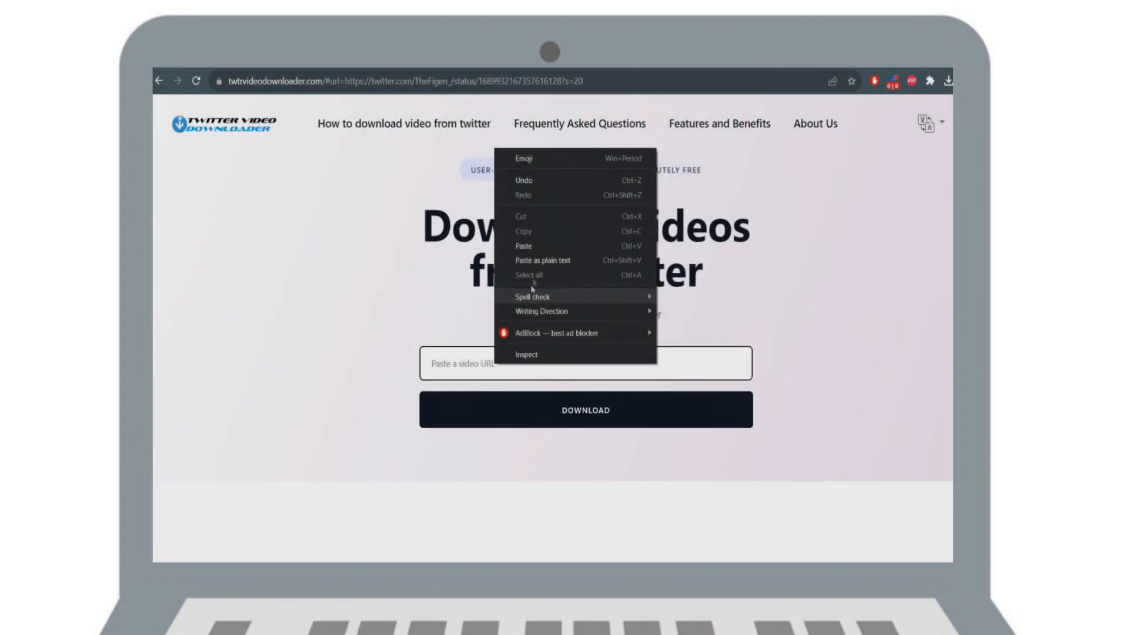
{"action": "left_click", "coordinate": [522, 246]}
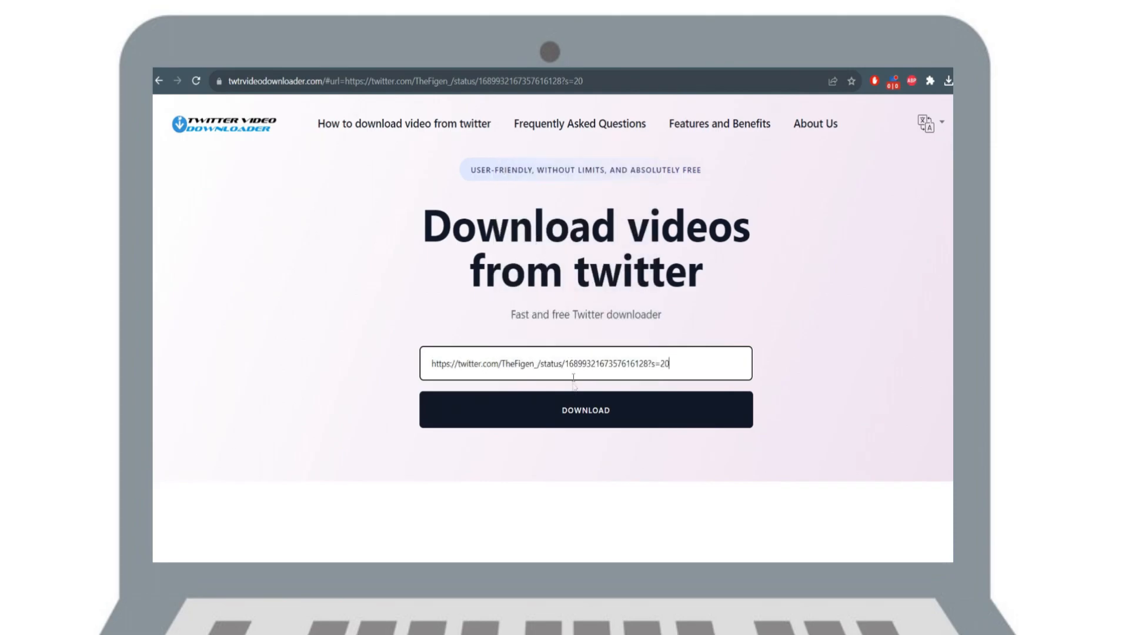
{"action": "left_click", "coordinate": [584, 409]}
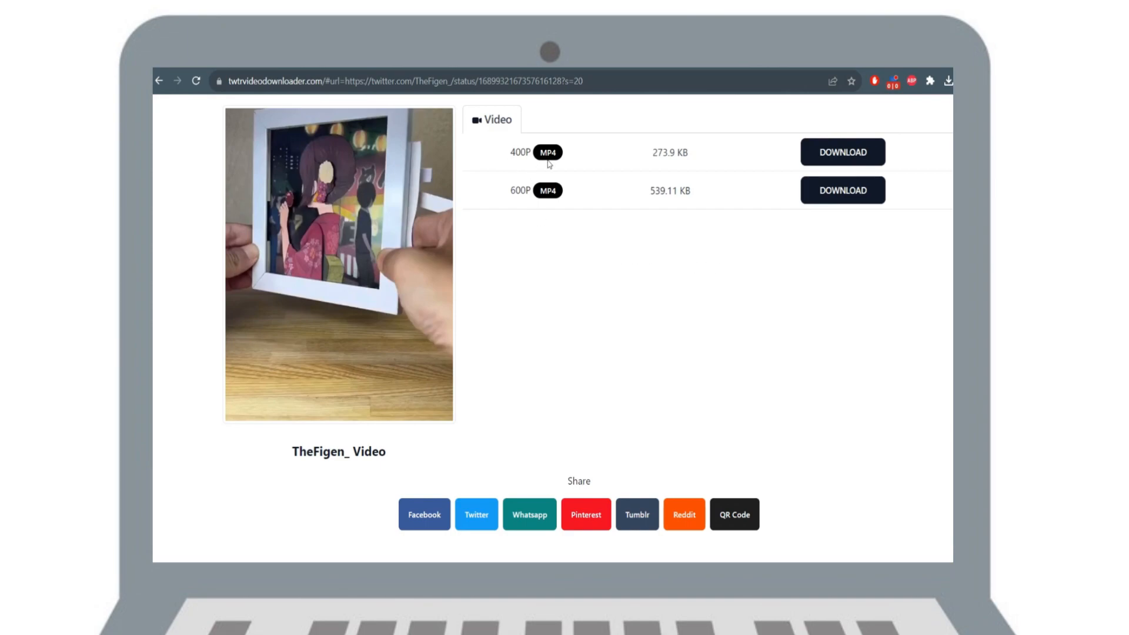
{"action": "mouse_move", "coordinate": [651, 203]}
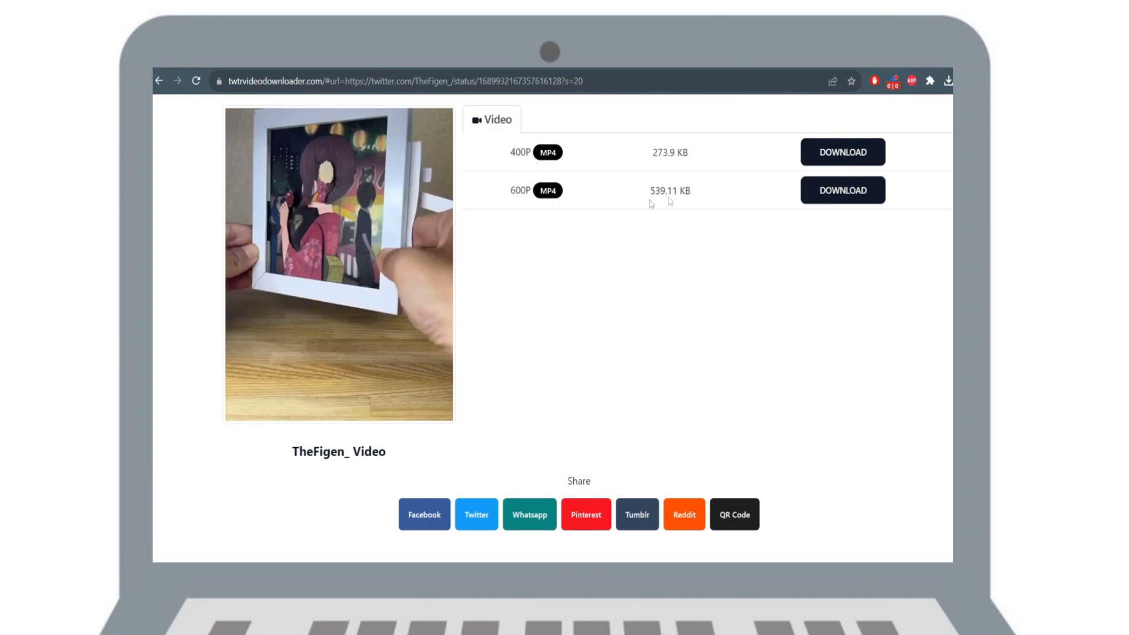
Step: Download the 600P MP4 version, completing as a 539 KB file
{"action": "left_click", "coordinate": [842, 190]}
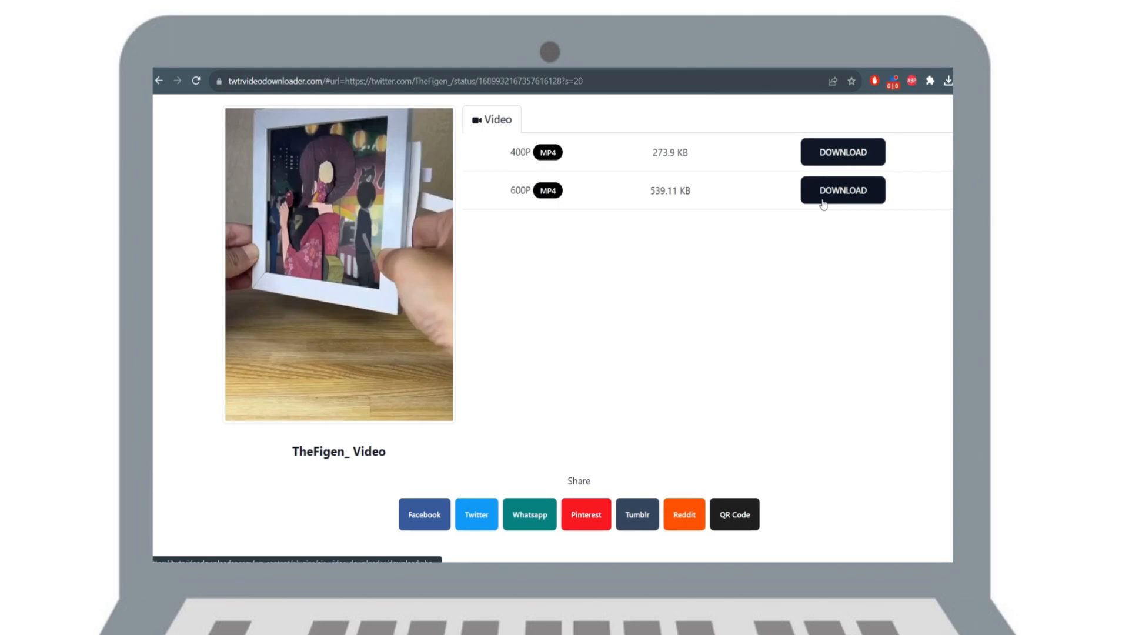
{"action": "left_click", "coordinate": [842, 191]}
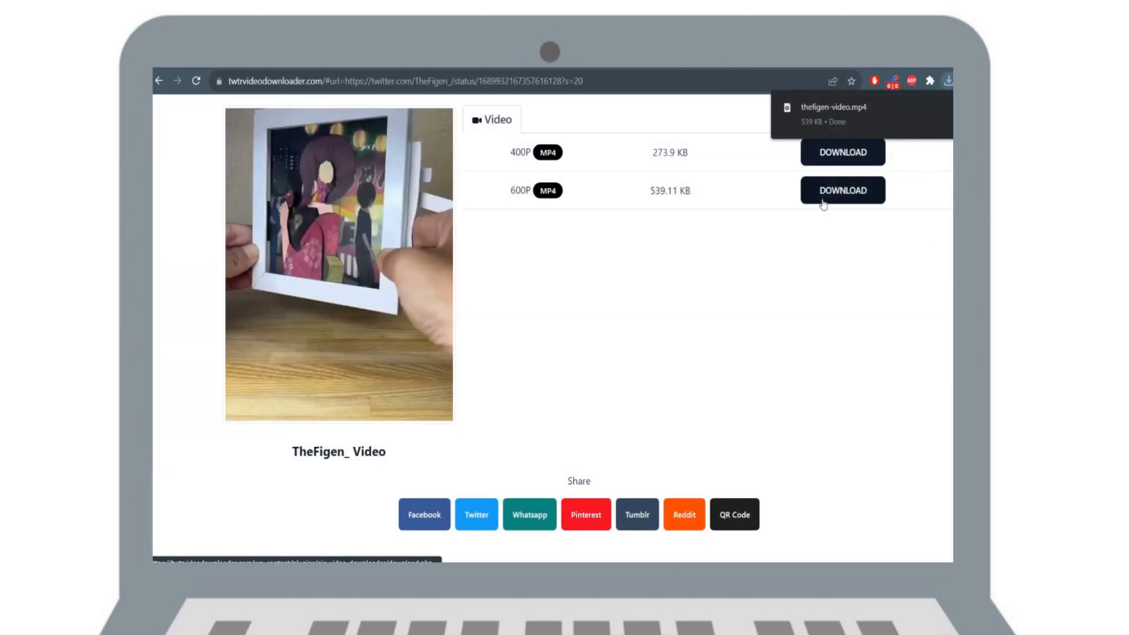